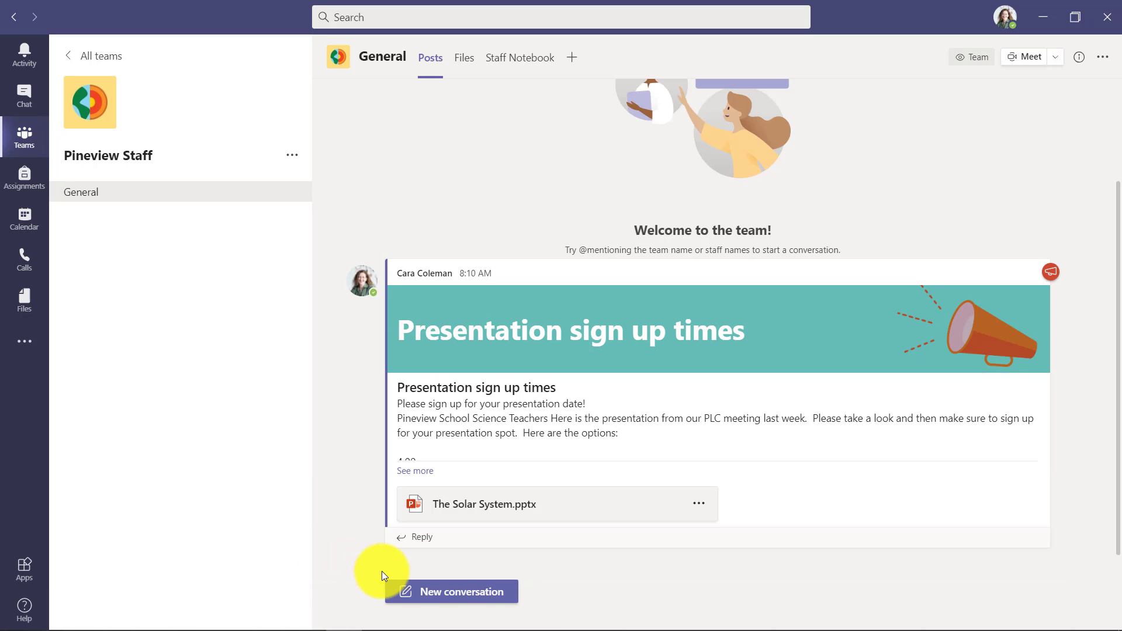
# Step: Start a new conversation in General and bring up the messaging app list with Forms
pyautogui.click(450, 591)
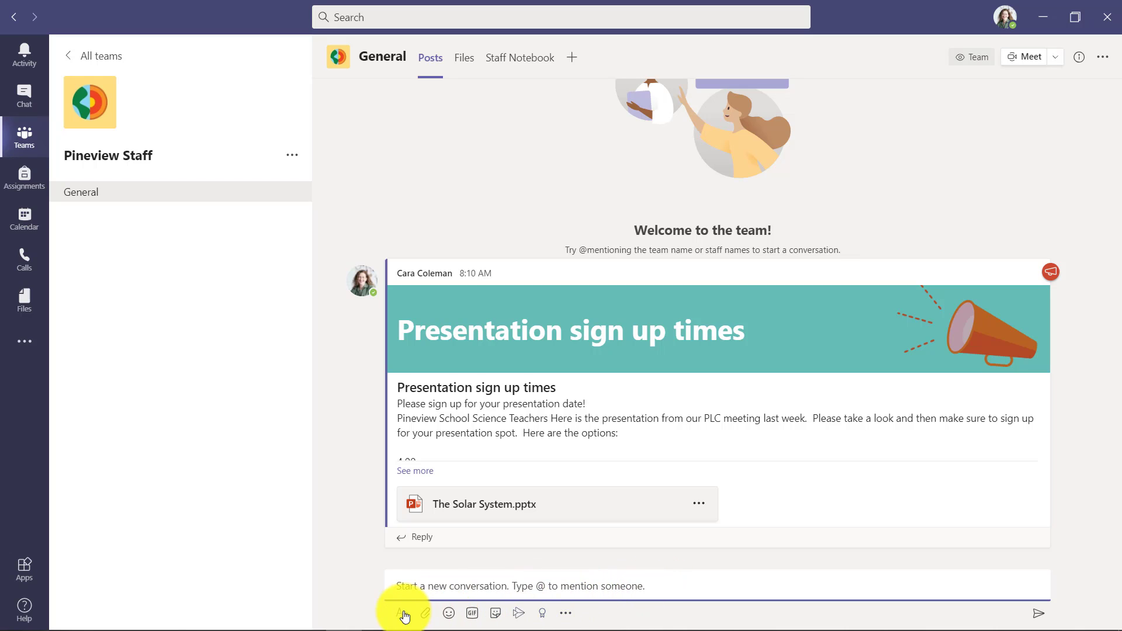
pyautogui.click(565, 613)
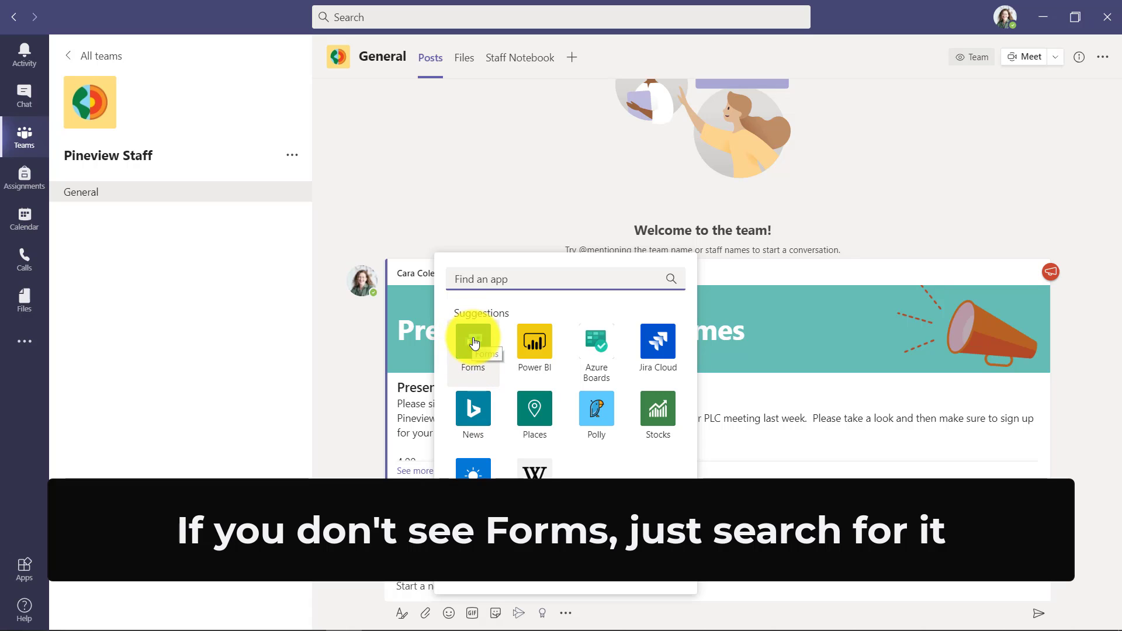
# Step: Create a Forms poll 'What time should we have the meeting at' with 10:00, 11:00, 1:00, multiple answers on
pyautogui.click(472, 342)
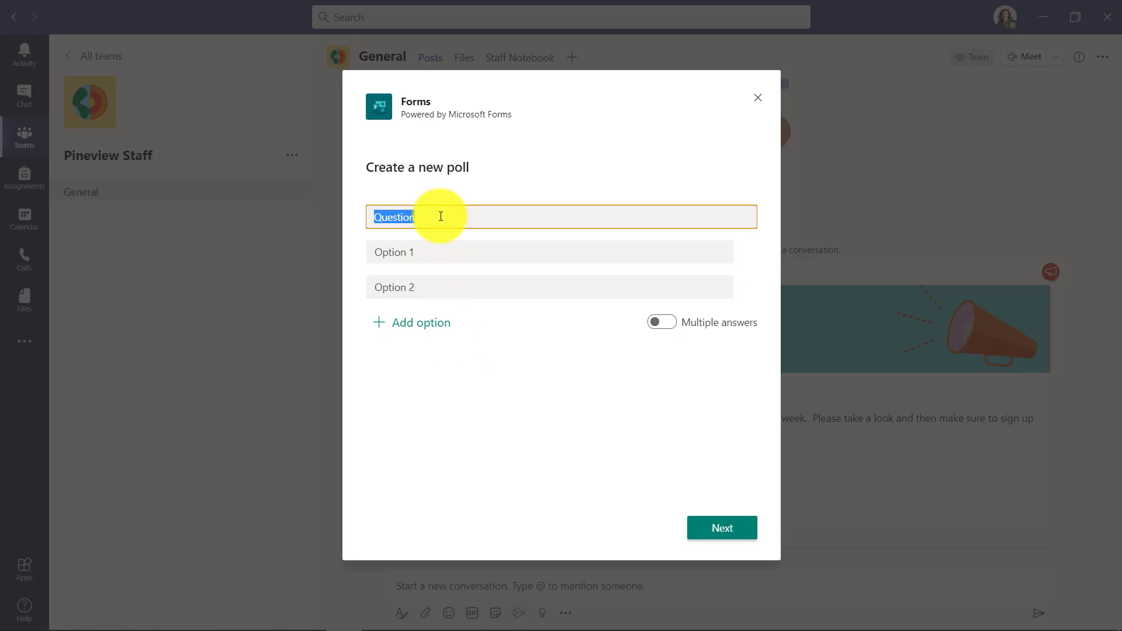
pyautogui.write('What time should we have the meeting at')
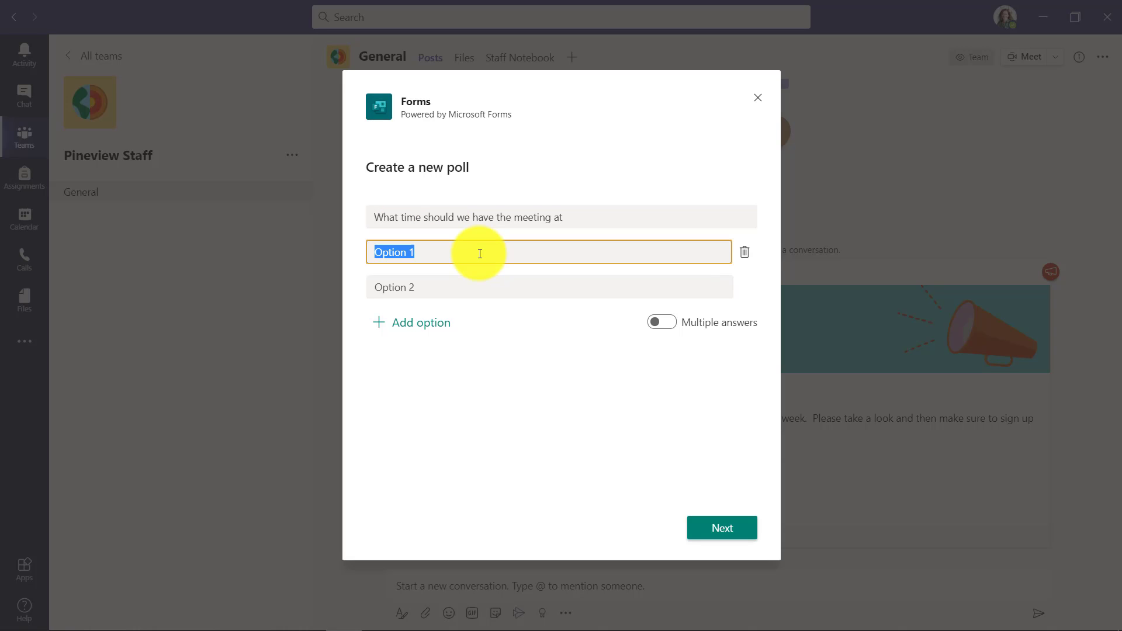
pyautogui.write('10')
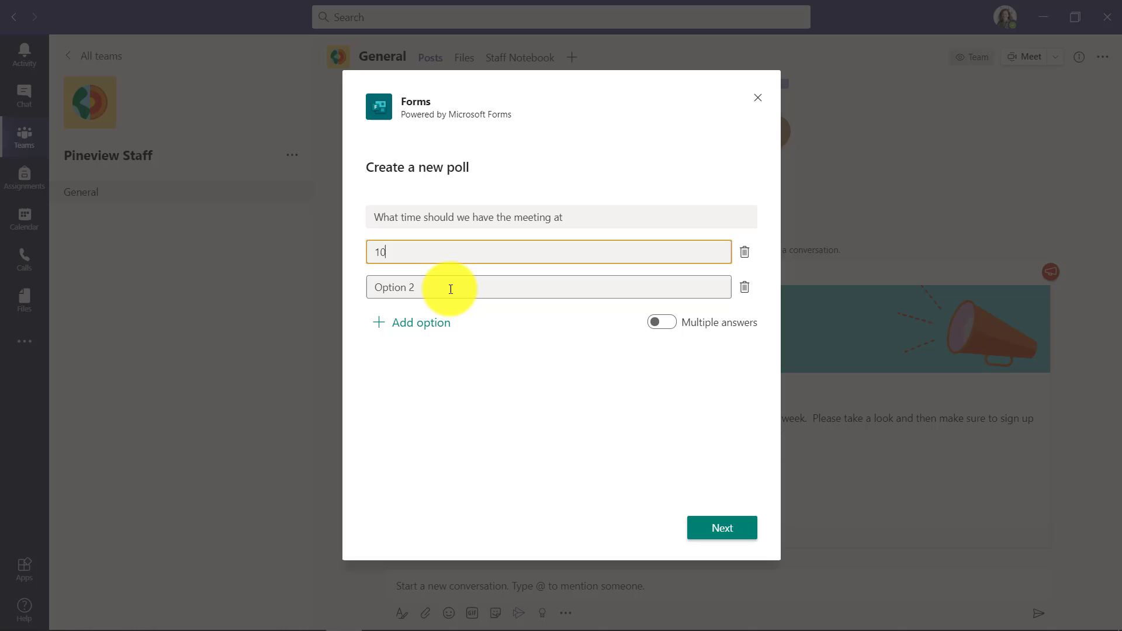
pyautogui.write('11:00')
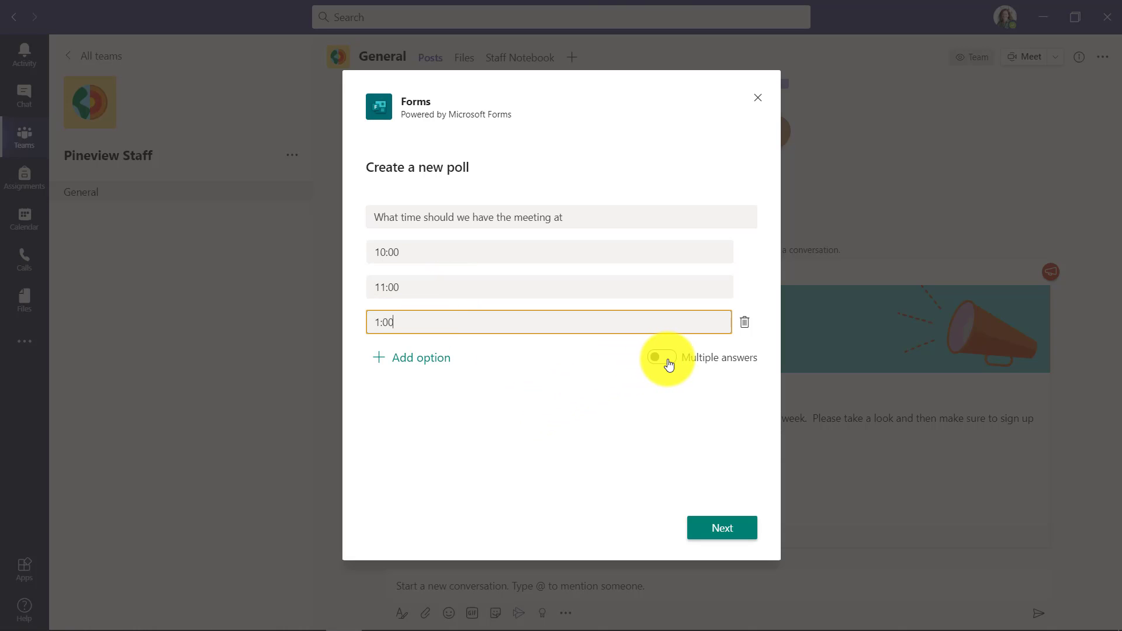
pyautogui.click(661, 358)
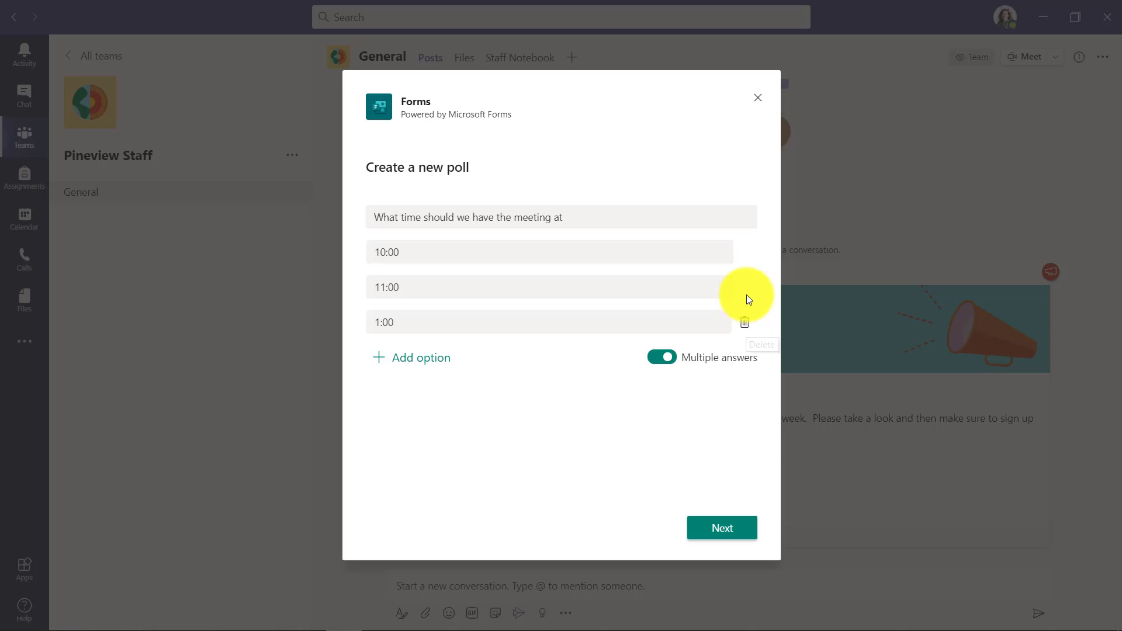
pyautogui.moveTo(722, 528)
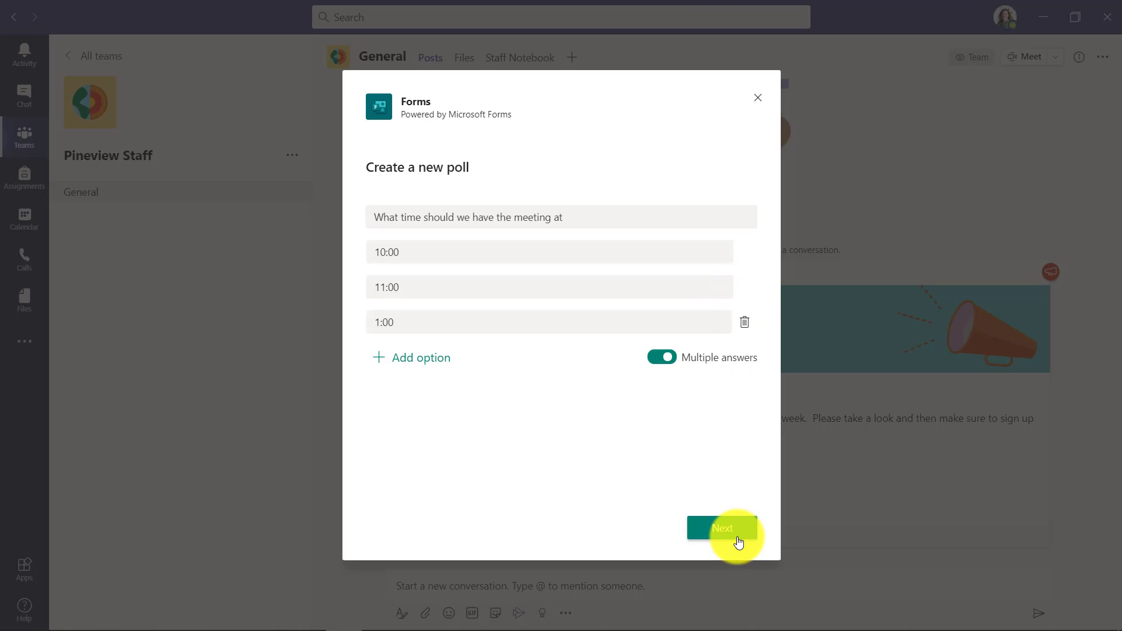
# Step: Add a fourth option 2:00 to the poll card and send it to the General channel
pyautogui.click(721, 528)
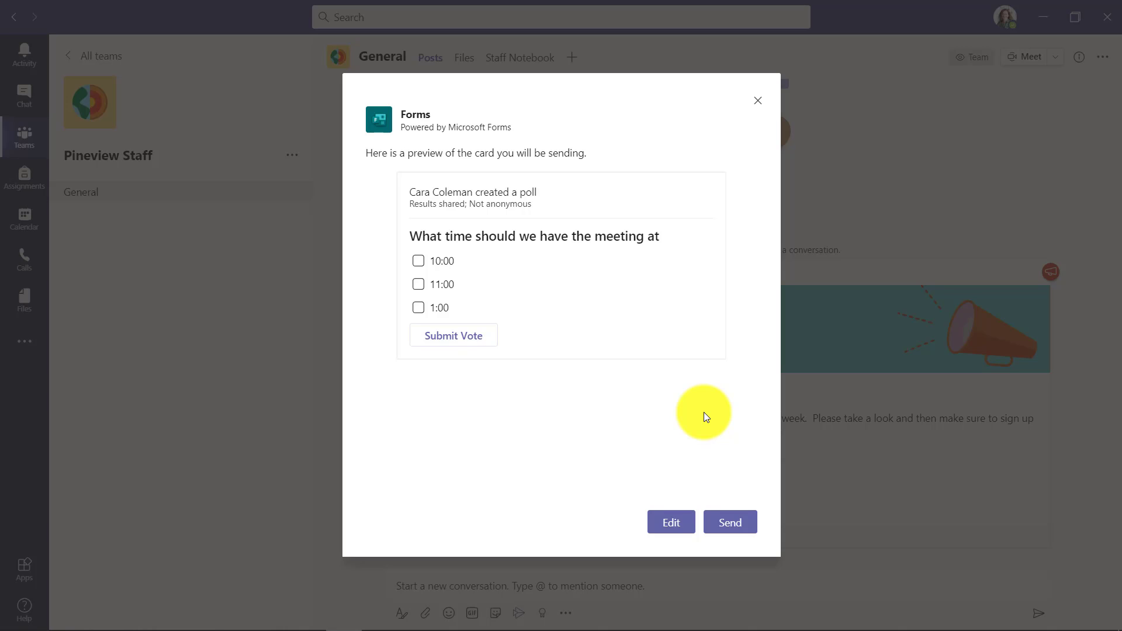
pyautogui.moveTo(619, 470)
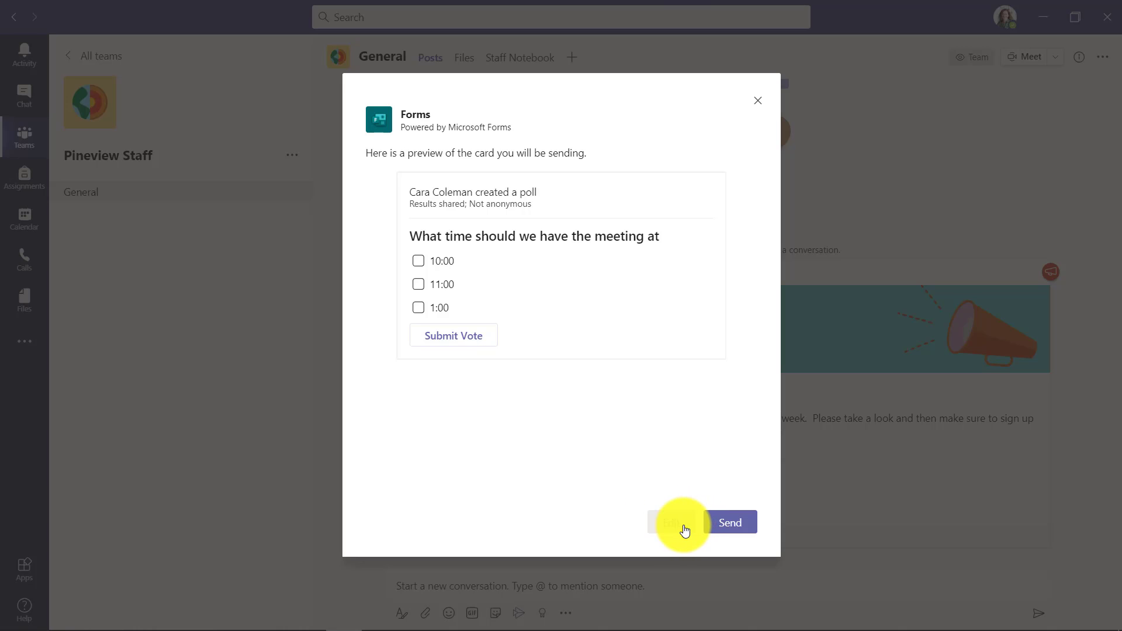
pyautogui.click(668, 522)
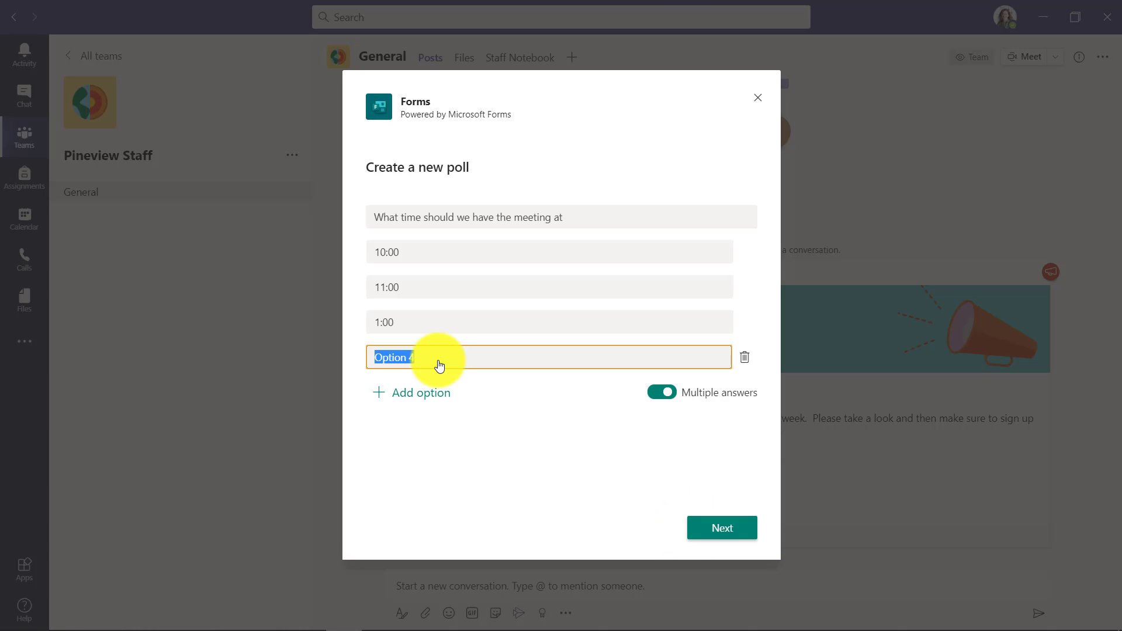
pyautogui.write('2:00')
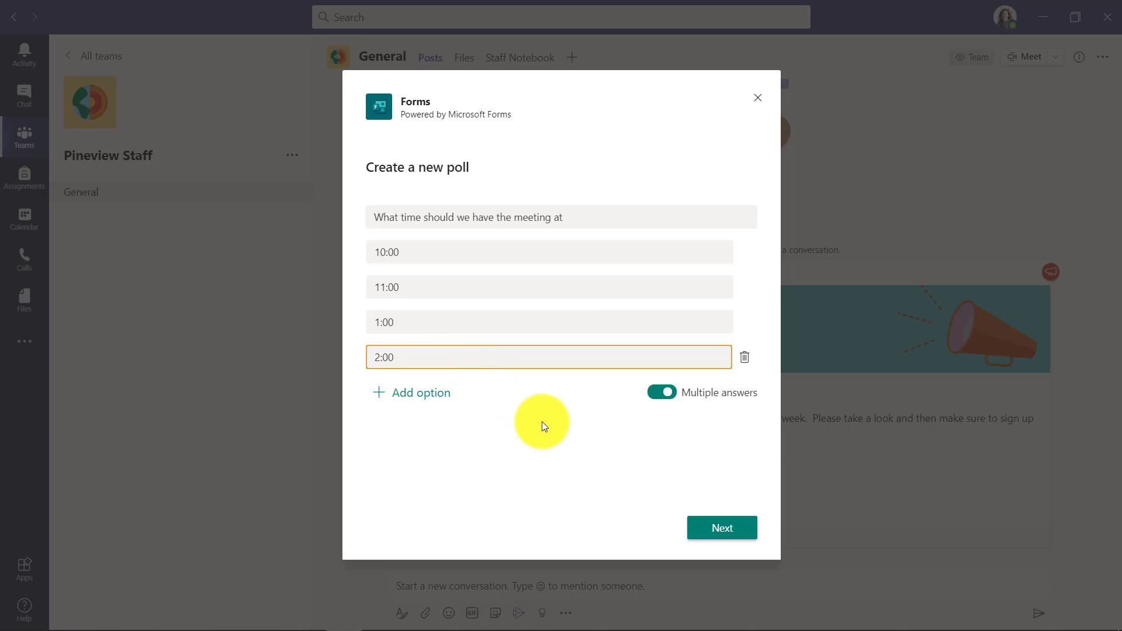
pyautogui.click(721, 527)
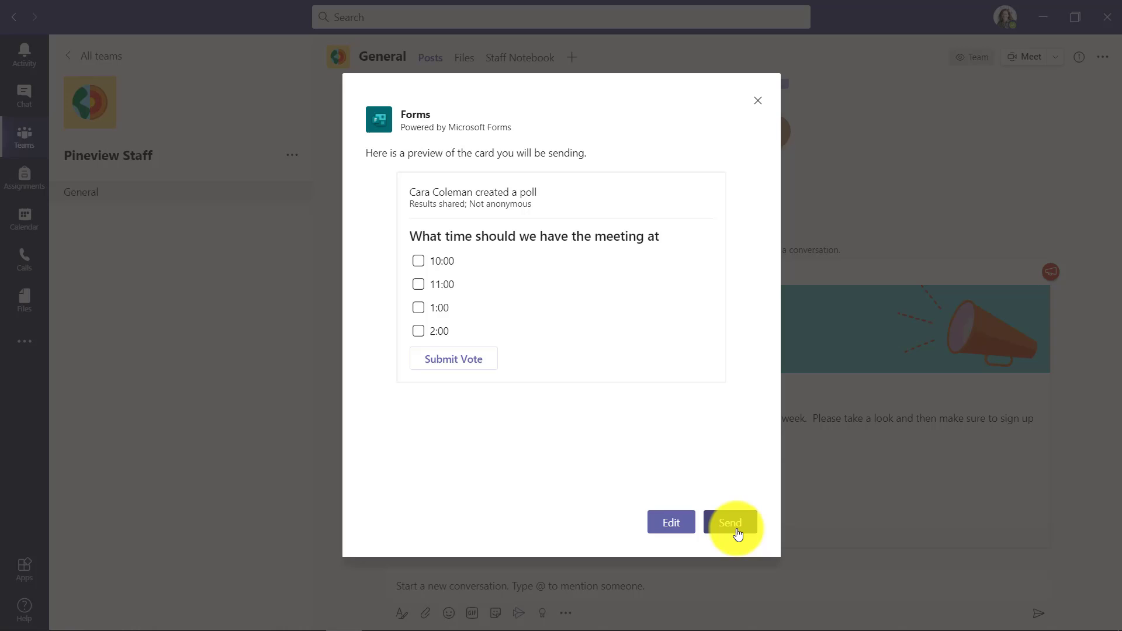
pyautogui.click(729, 522)
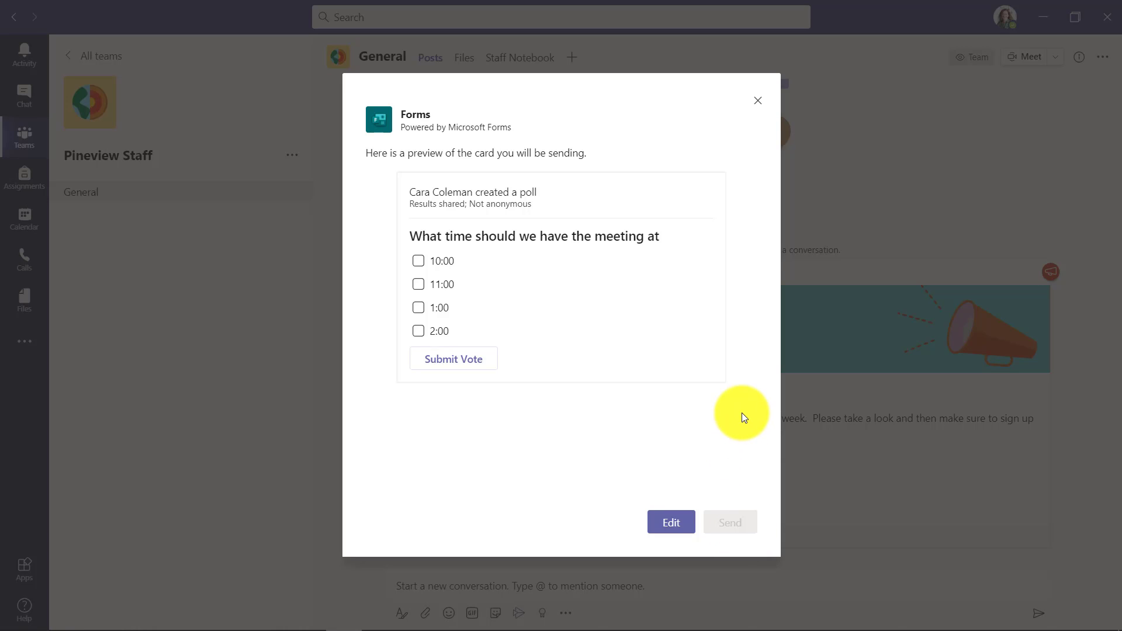
# Step: Vote 11:00 on the posted poll, showing one response at 100%
pyautogui.click(729, 521)
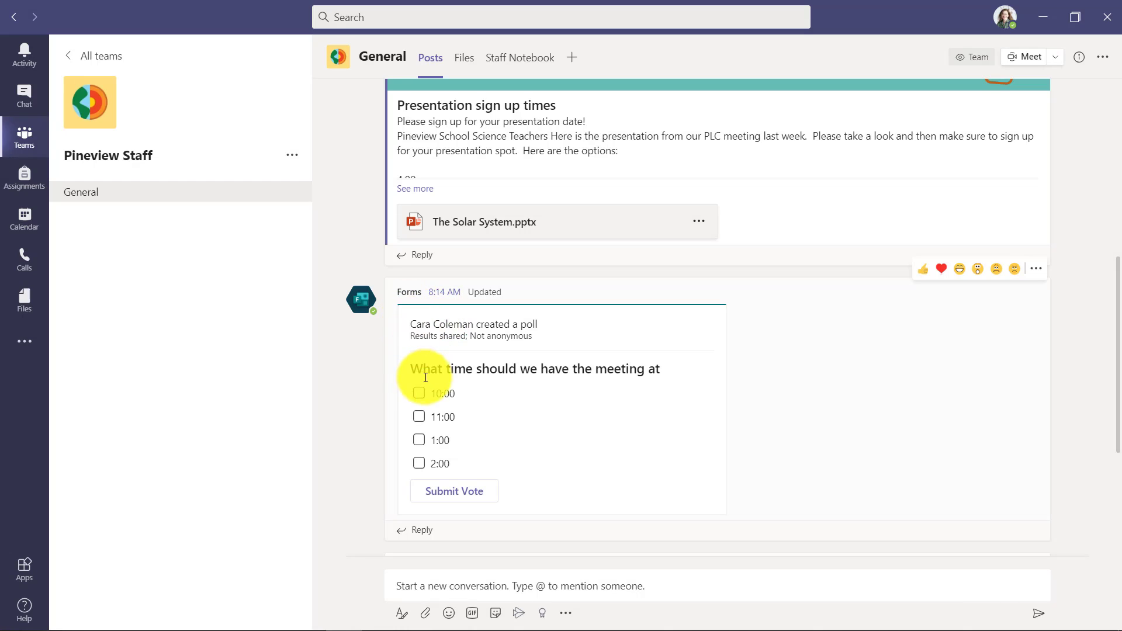
pyautogui.scroll(-3)
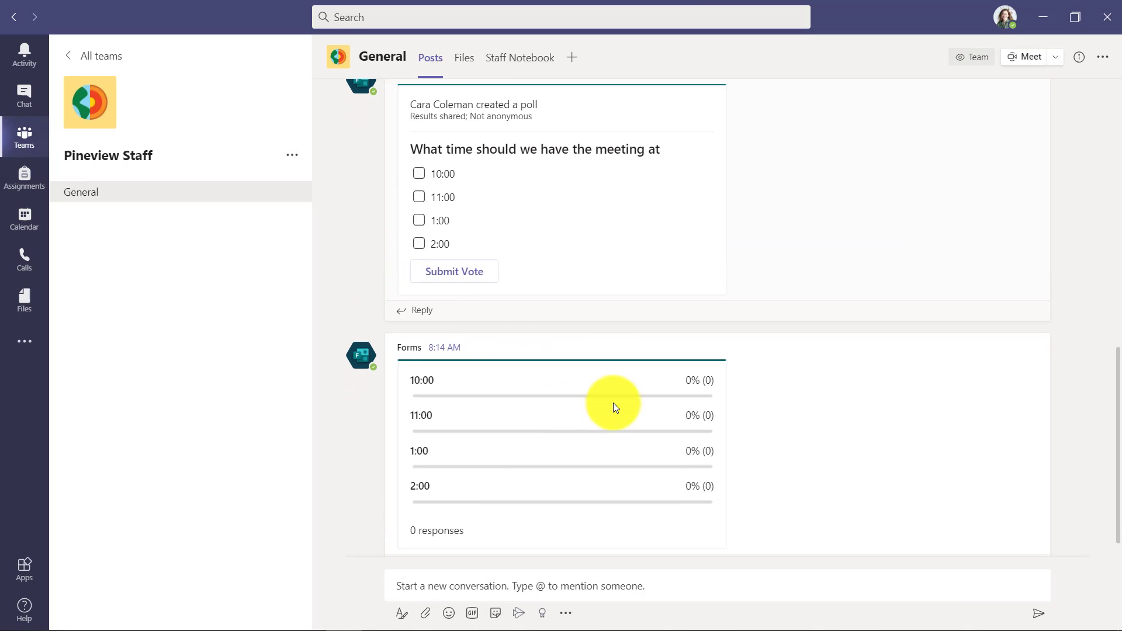
pyautogui.moveTo(479, 241)
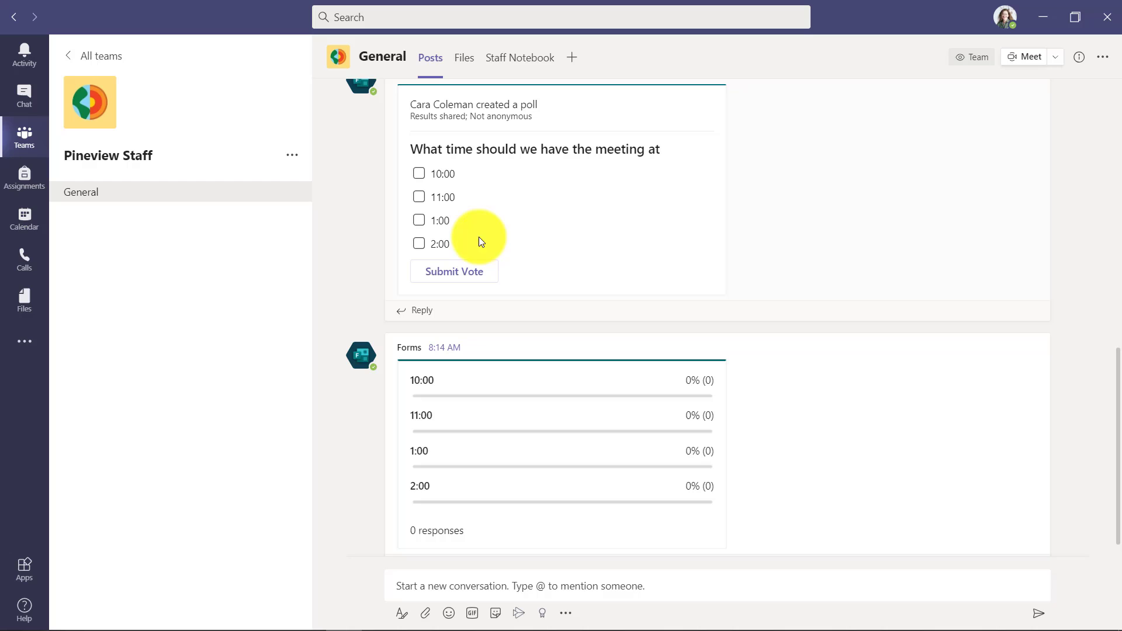
pyautogui.moveTo(432, 377)
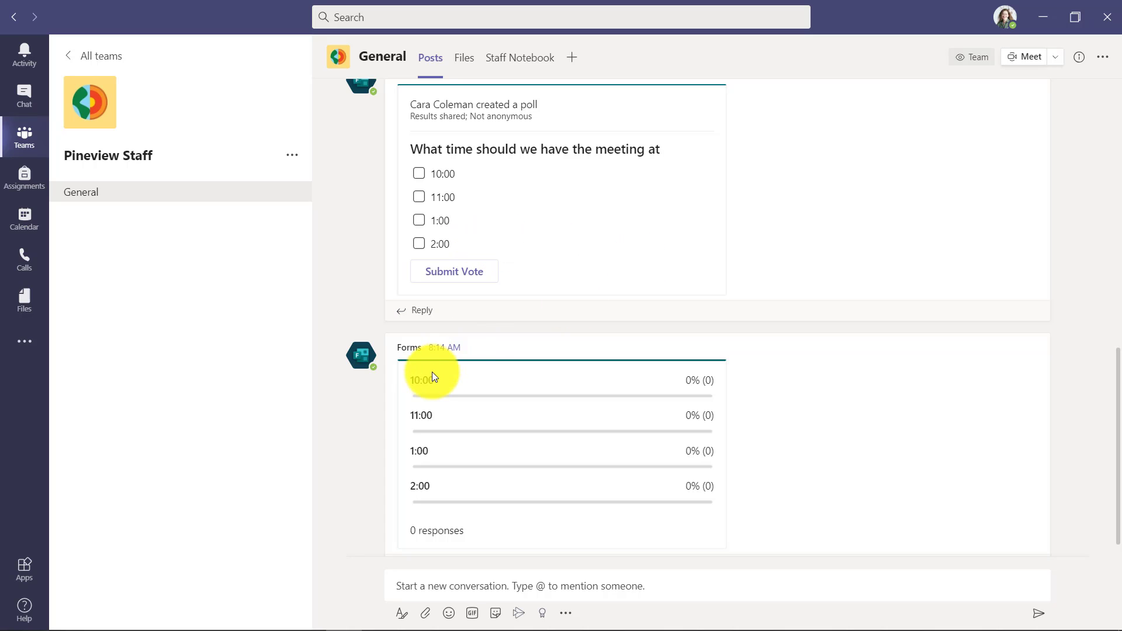
pyautogui.moveTo(472, 196)
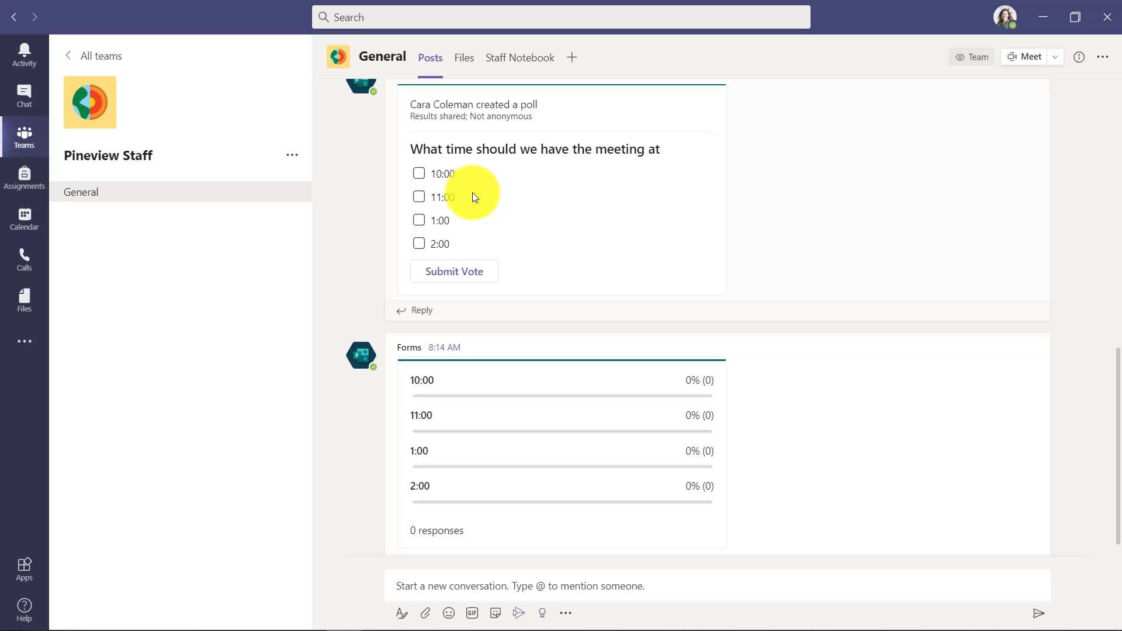
pyautogui.click(418, 196)
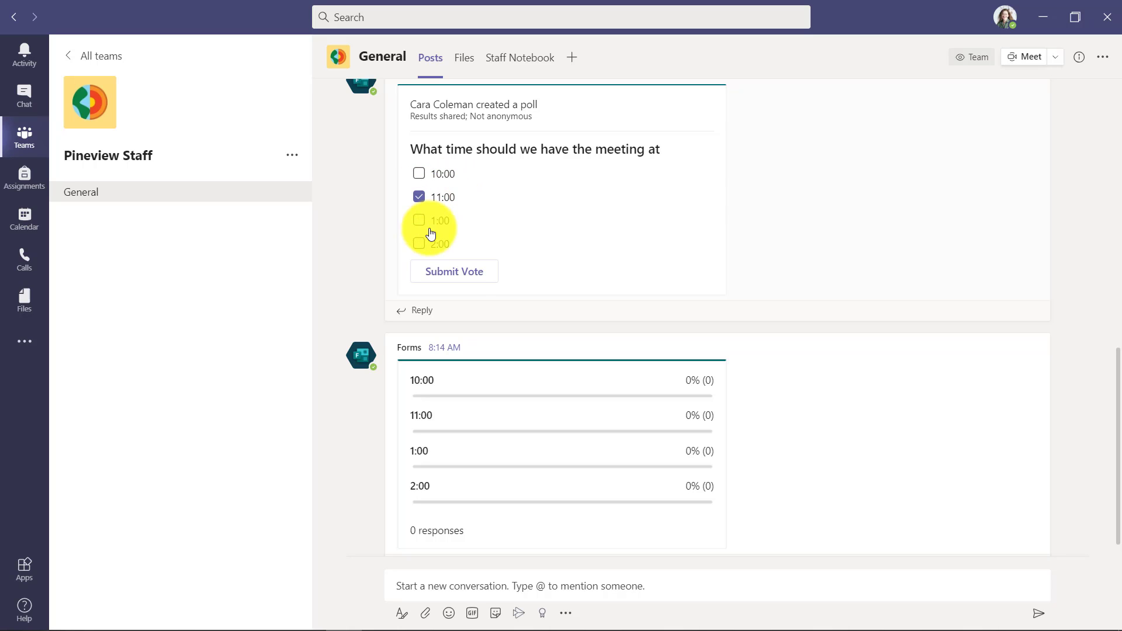
pyautogui.click(453, 271)
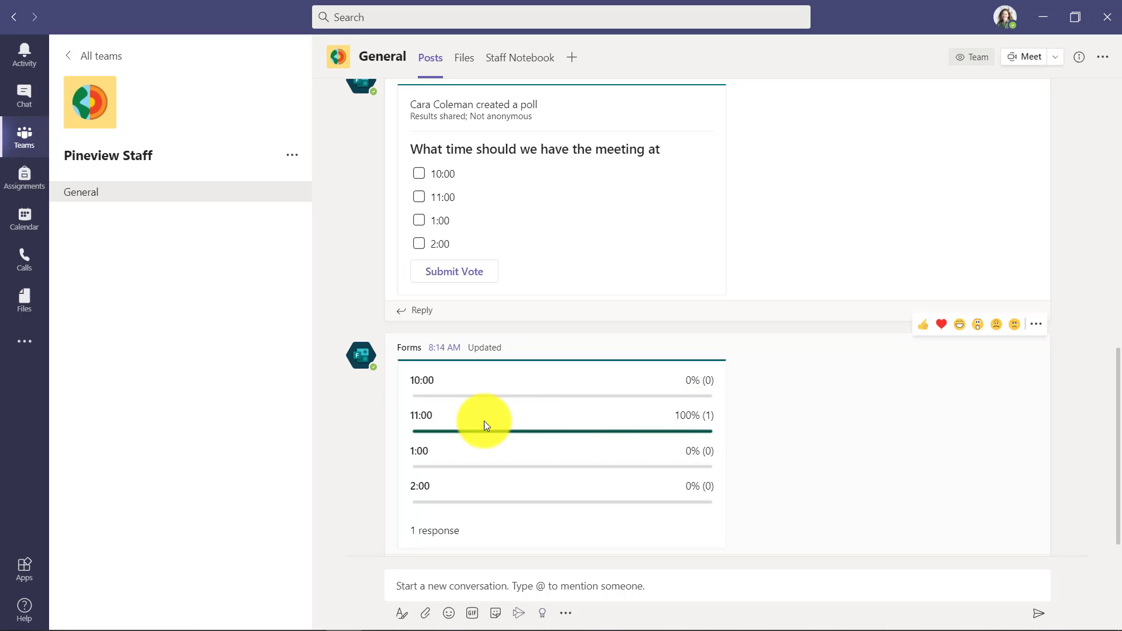
pyautogui.moveTo(801, 407)
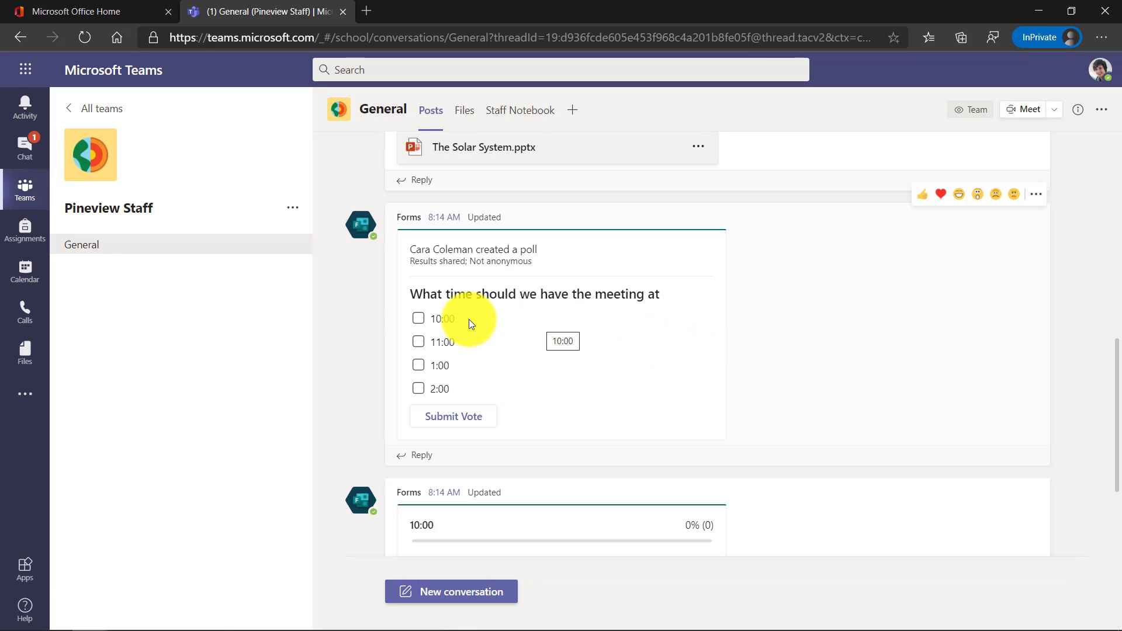
# Step: As the second participant, vote 10:00 and 1:00, splitting results 33% each
pyautogui.click(419, 318)
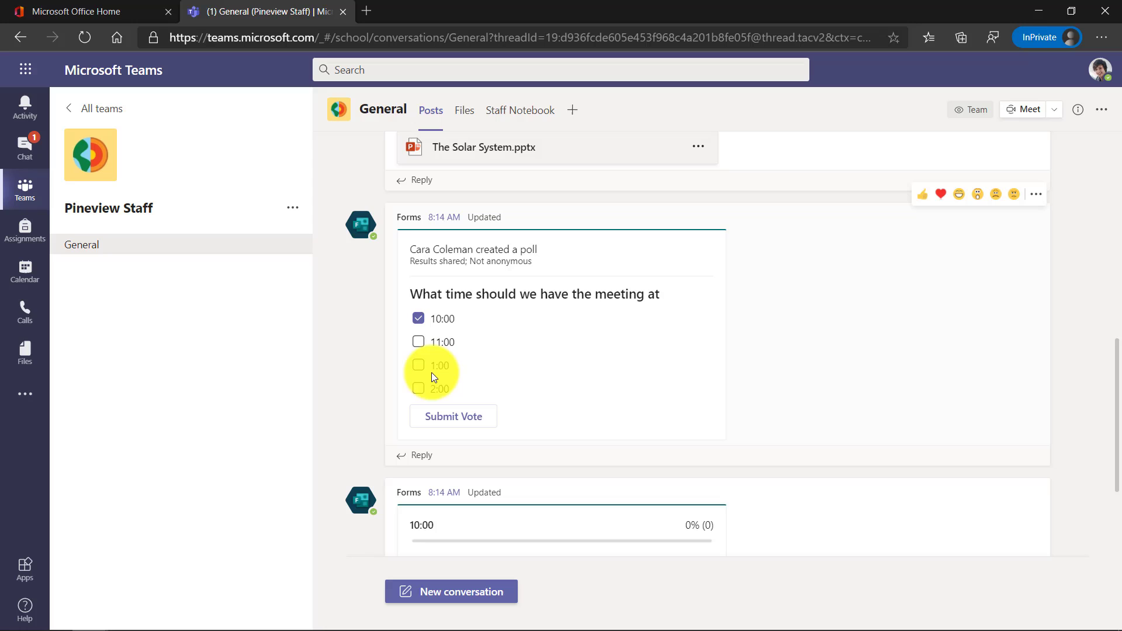
pyautogui.click(418, 365)
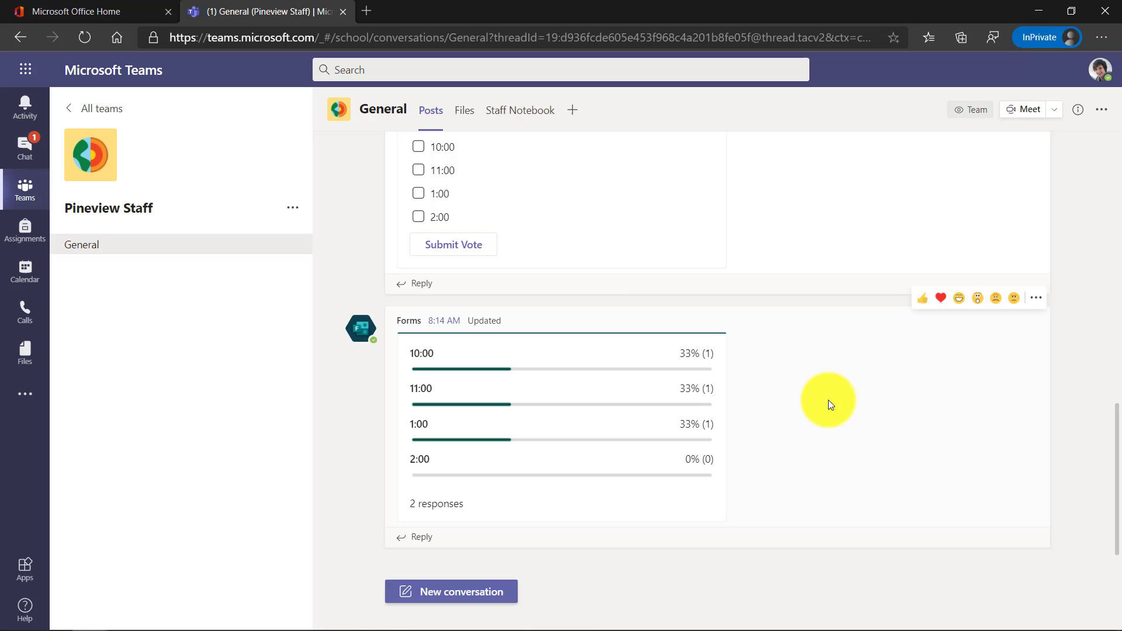
pyautogui.moveTo(340, 387)
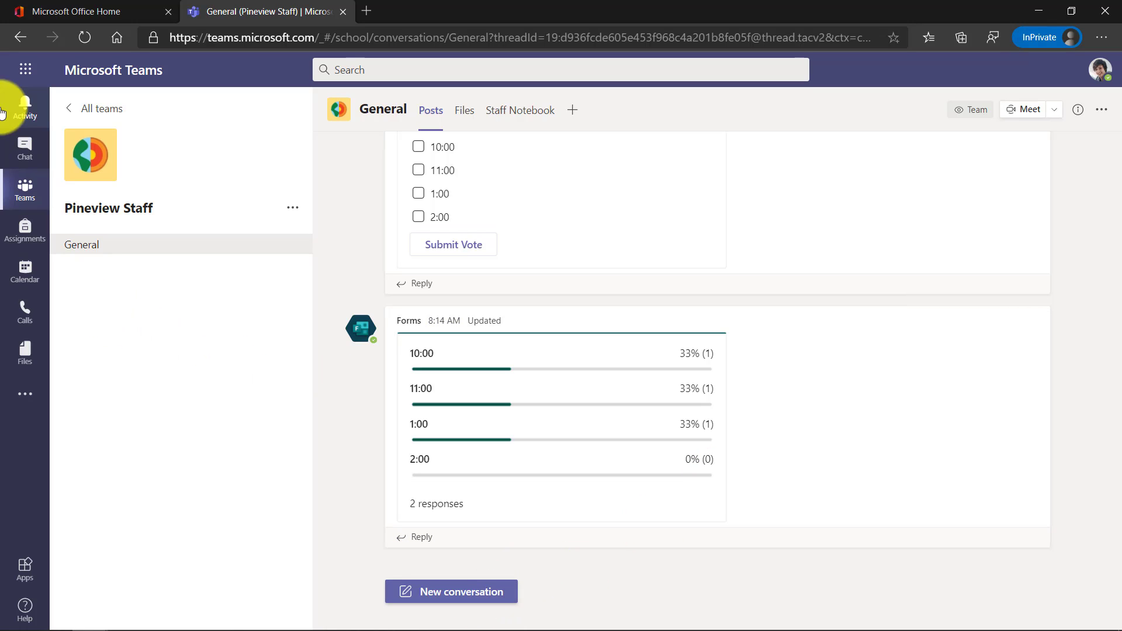
# Step: Start a group chat with Brock, Cara and Rosie and begin a blank Forms poll in it
pyautogui.click(25, 148)
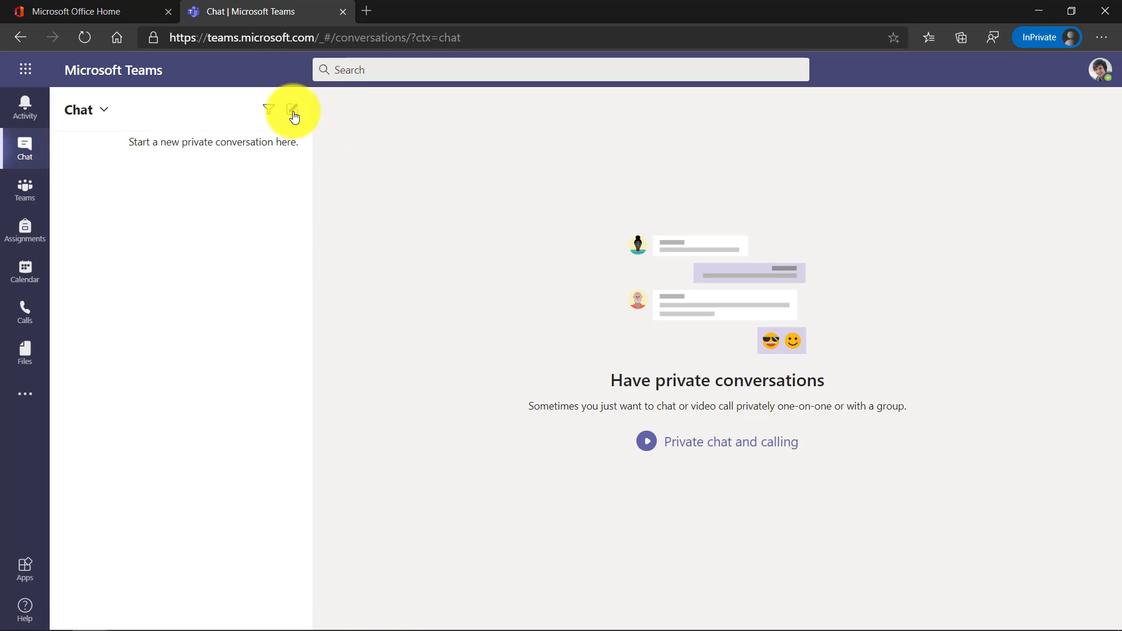
pyautogui.write('brock')
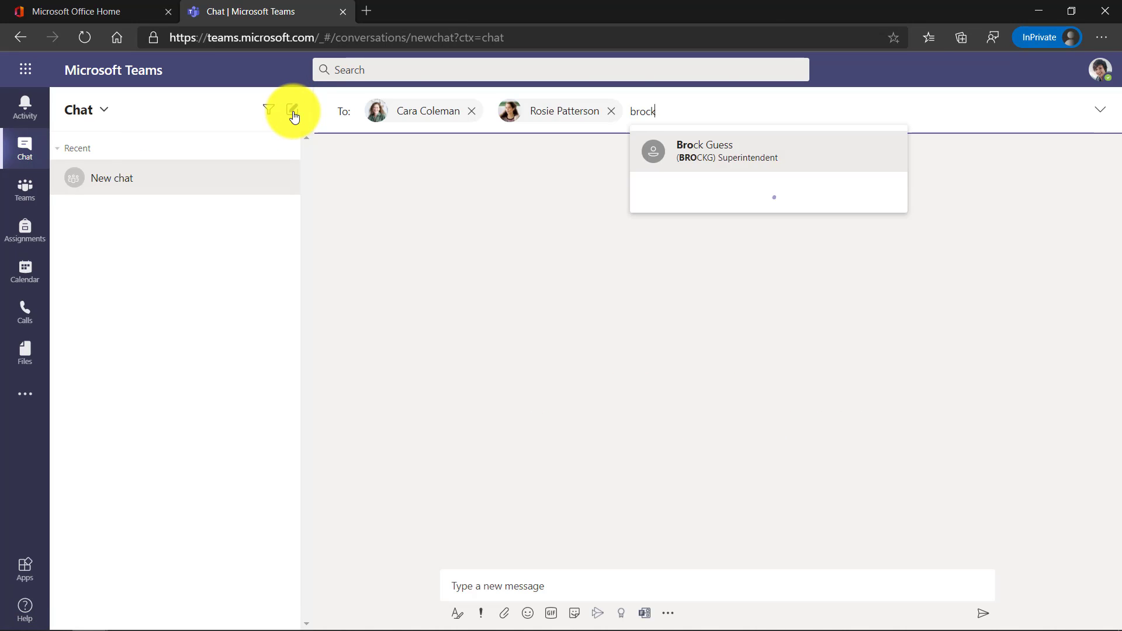
pyautogui.click(704, 151)
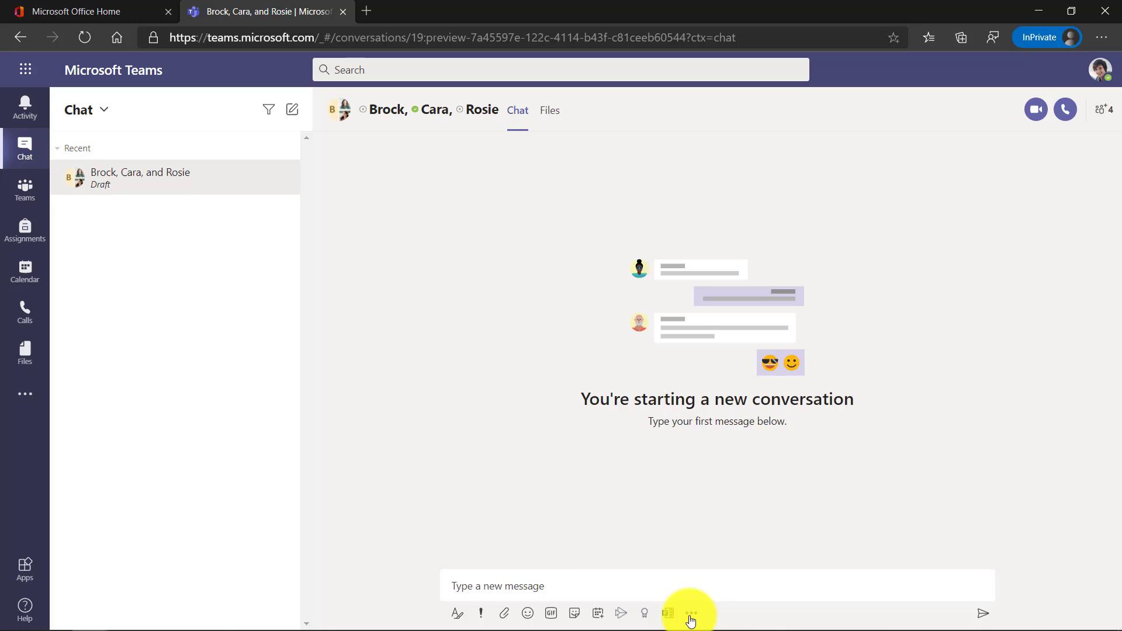
pyautogui.write('Forms')
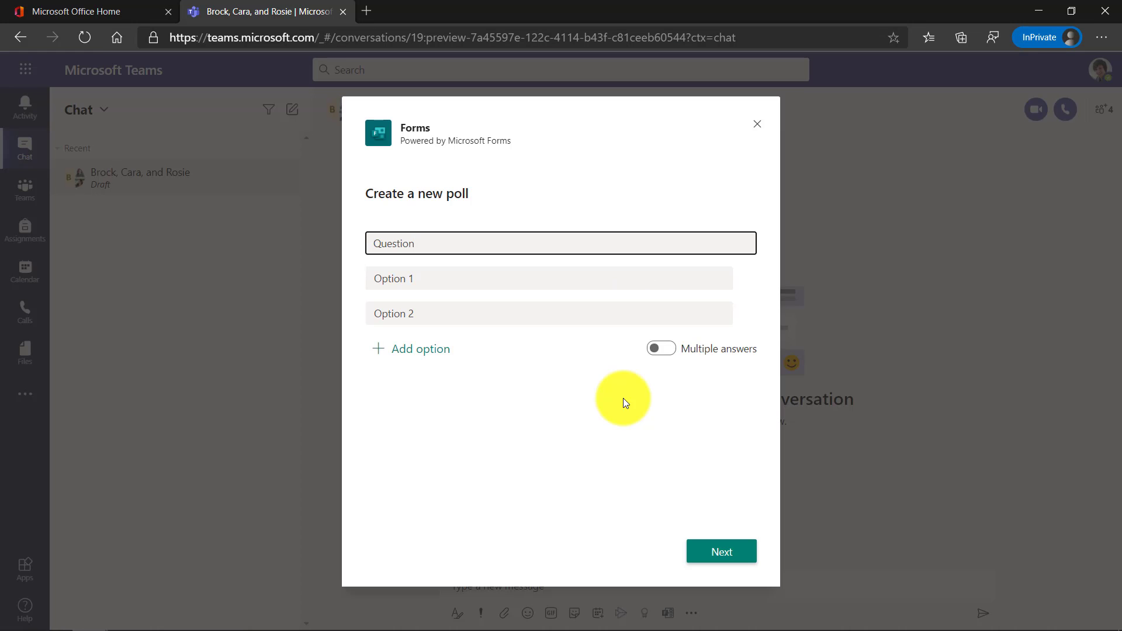
pyautogui.click(560, 243)
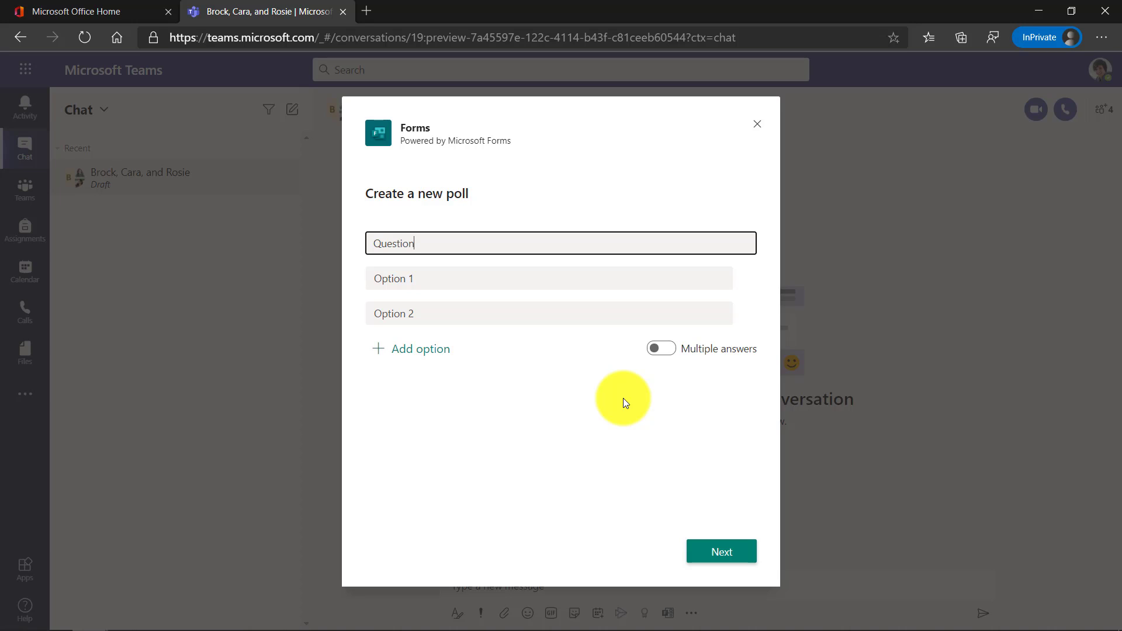